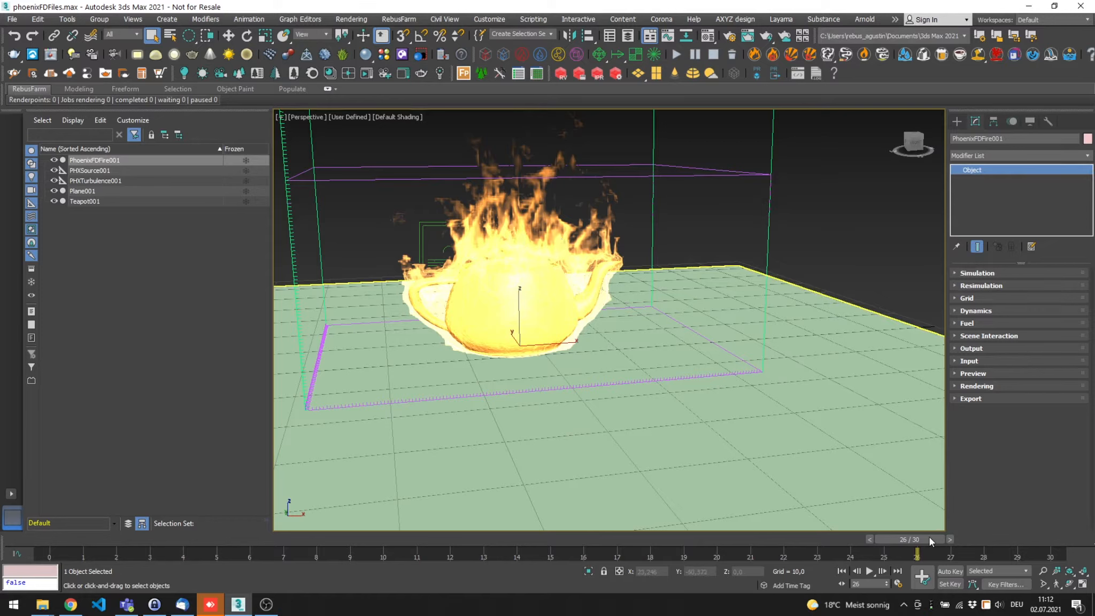
- Preview the teapot fire between frames 26 and 16, then expand PhoenixFDFire001's Input rollout
{"action": "left_click_drag", "start_coordinate": [917, 555], "coordinate": [484, 555]}
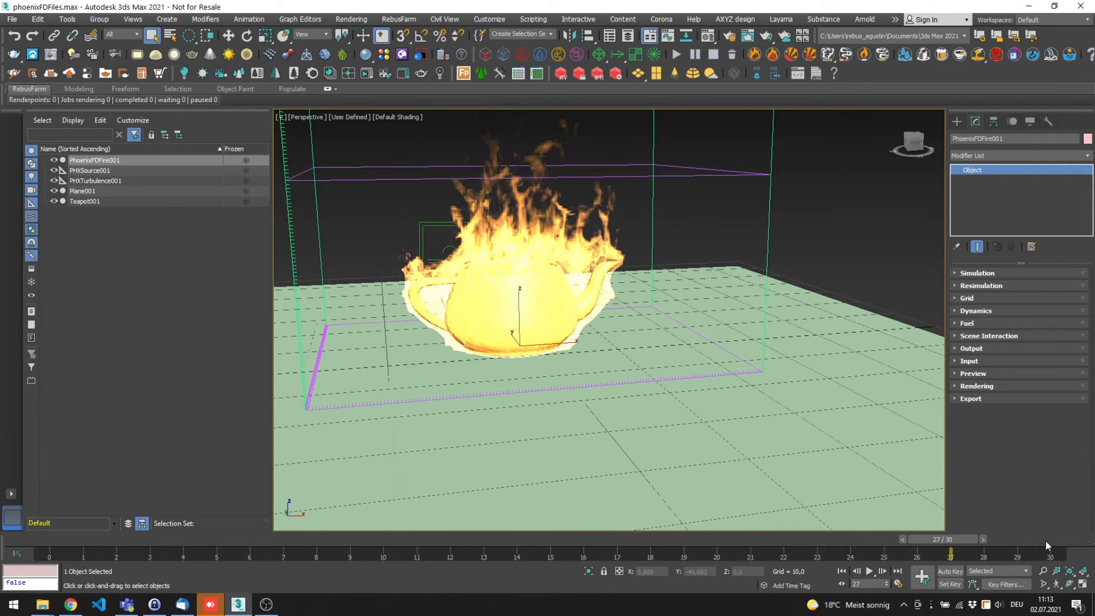
{"action": "left_click_drag", "start_coordinate": [950, 539], "coordinate": [614, 539]}
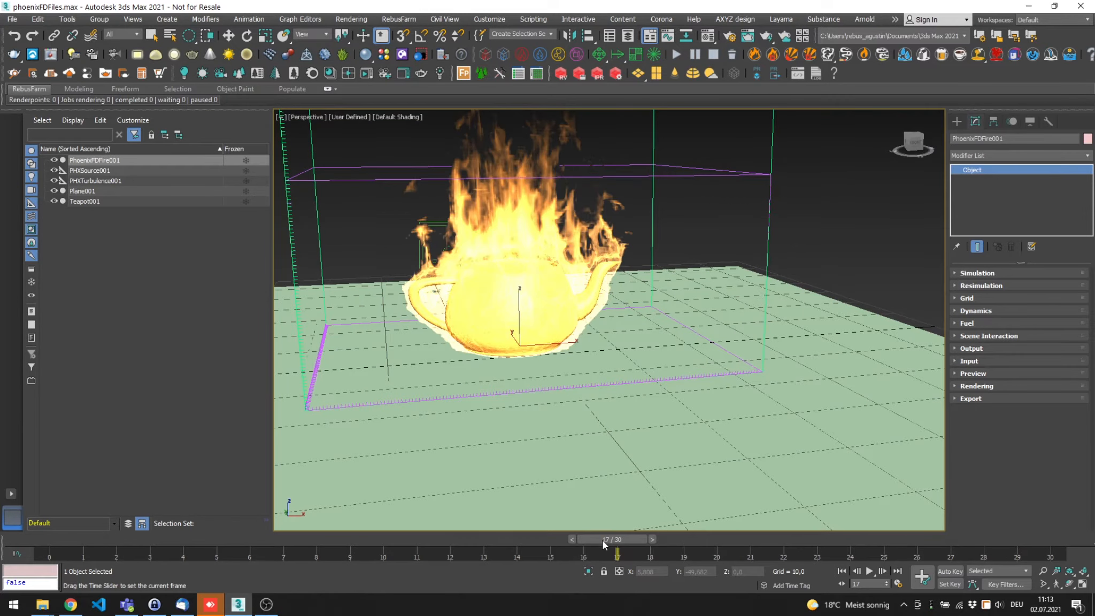
{"action": "left_click_drag", "start_coordinate": [616, 553], "coordinate": [583, 553]}
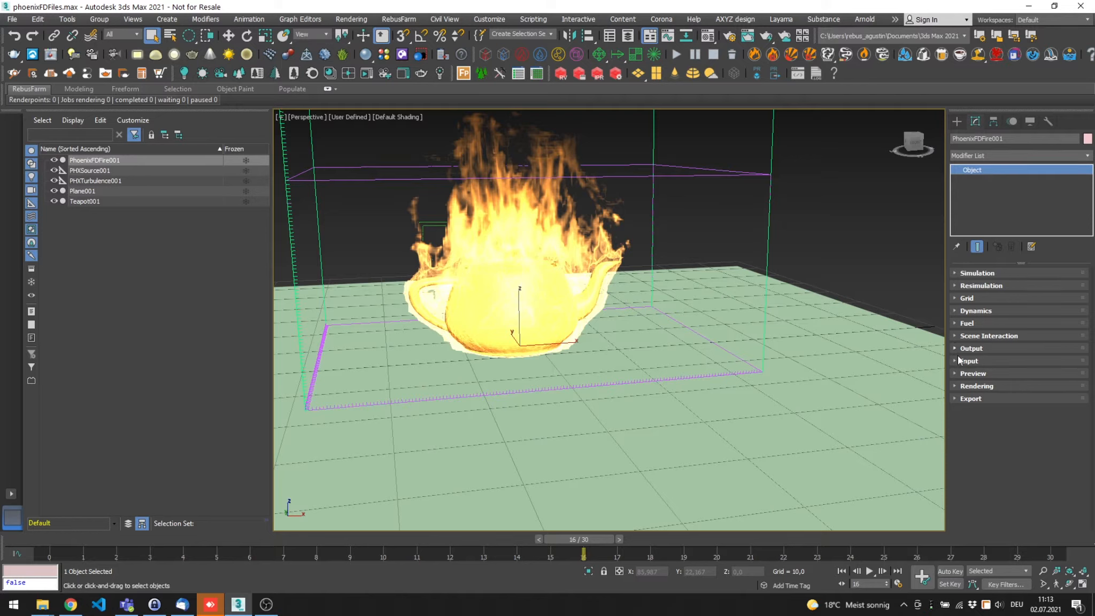
{"action": "left_click", "coordinate": [969, 361]}
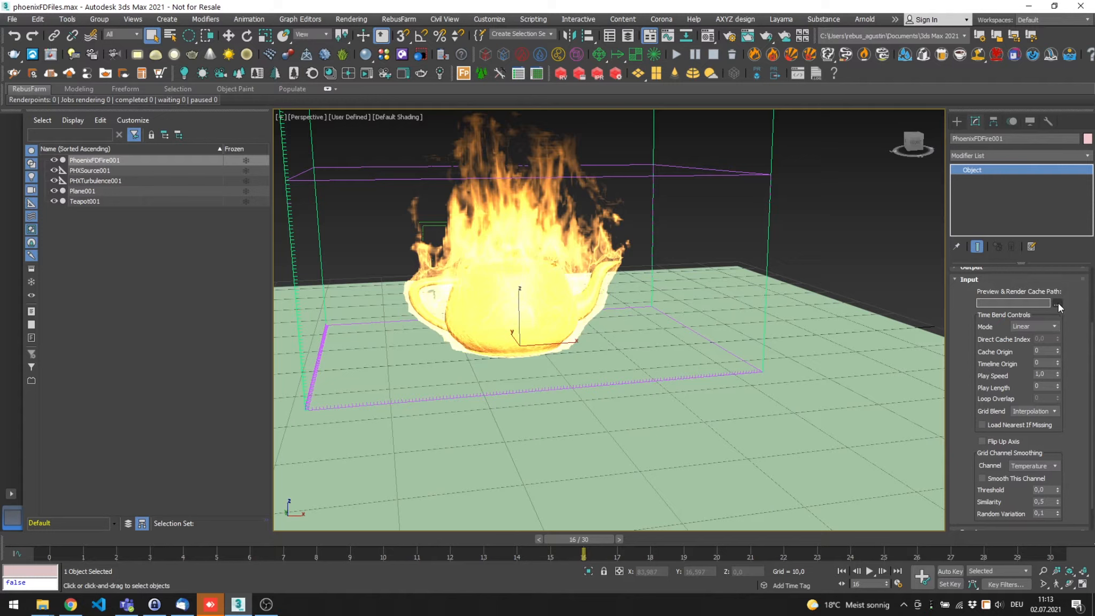
- Relink the fire cache path to PhoenixFDFire001_0000.aur in the phoenixFDFiles.max_Phoenix_frames folder
{"action": "left_click", "coordinate": [1058, 303]}
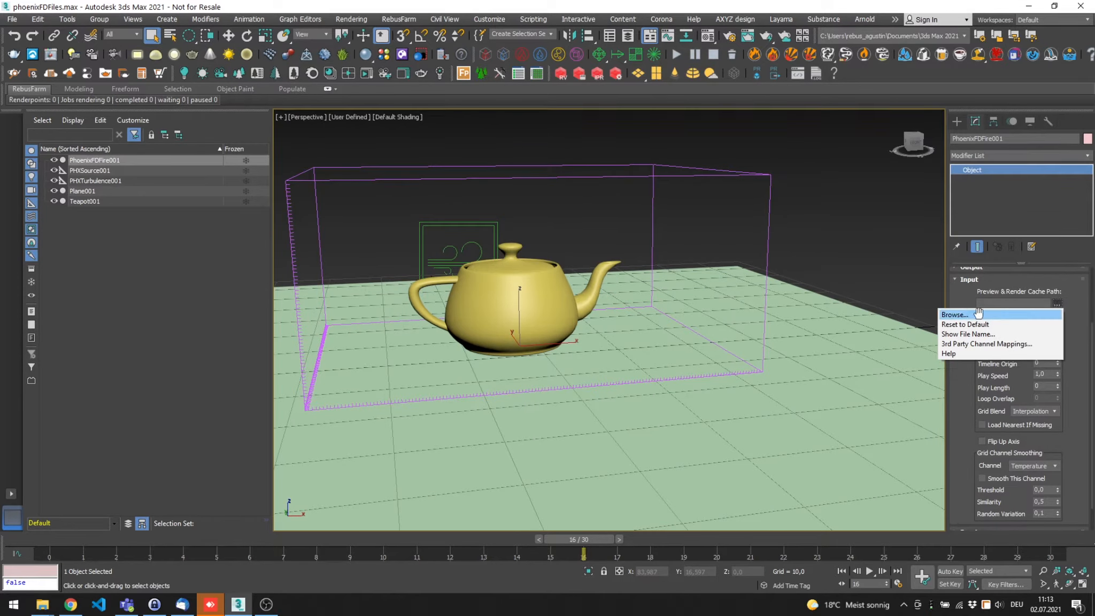
{"action": "left_click", "coordinate": [954, 314]}
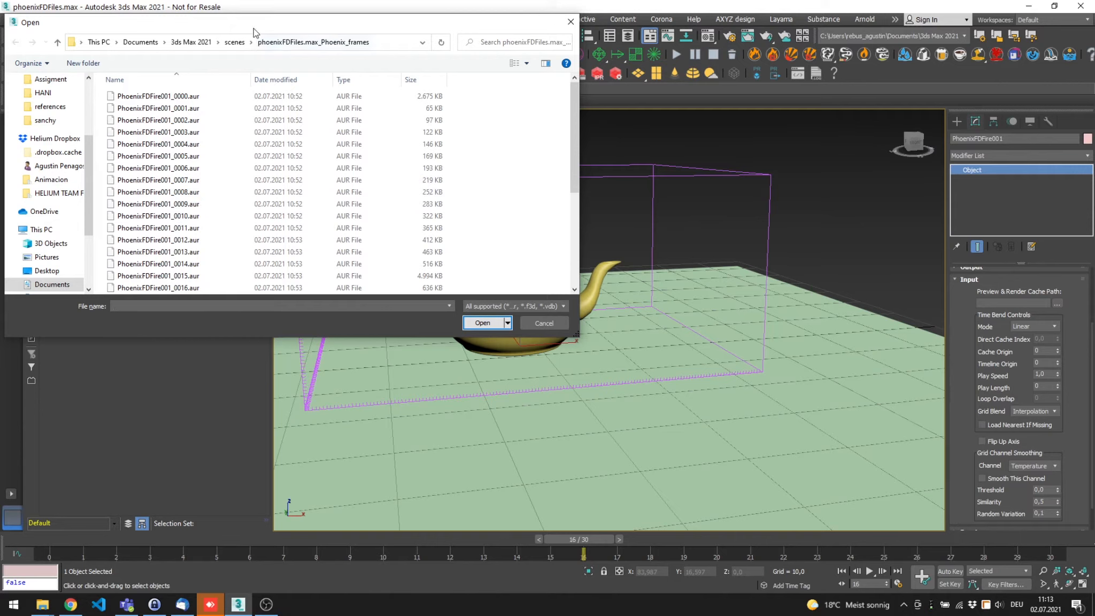
{"action": "left_click", "coordinate": [157, 95]}
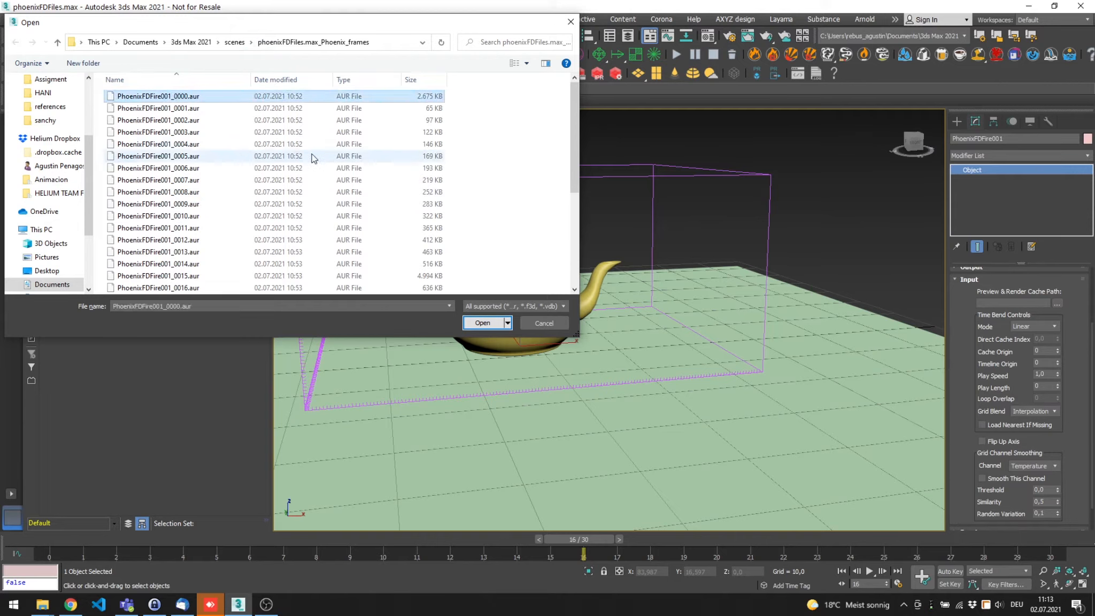
{"action": "scroll", "scroll_direction": "down", "scroll_amount": 3}
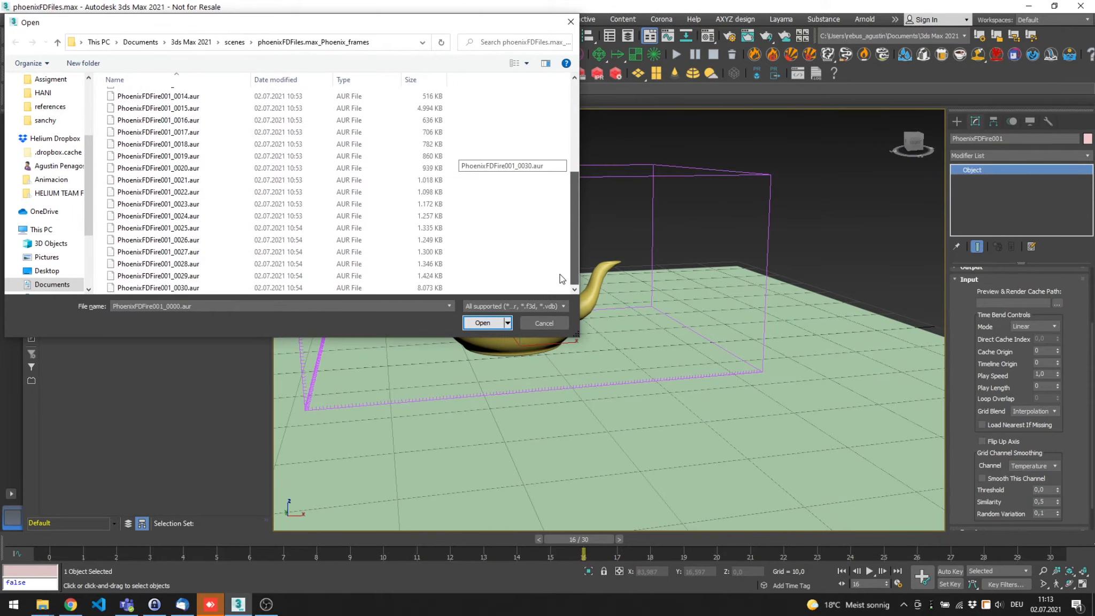
{"action": "left_click", "coordinate": [483, 323]}
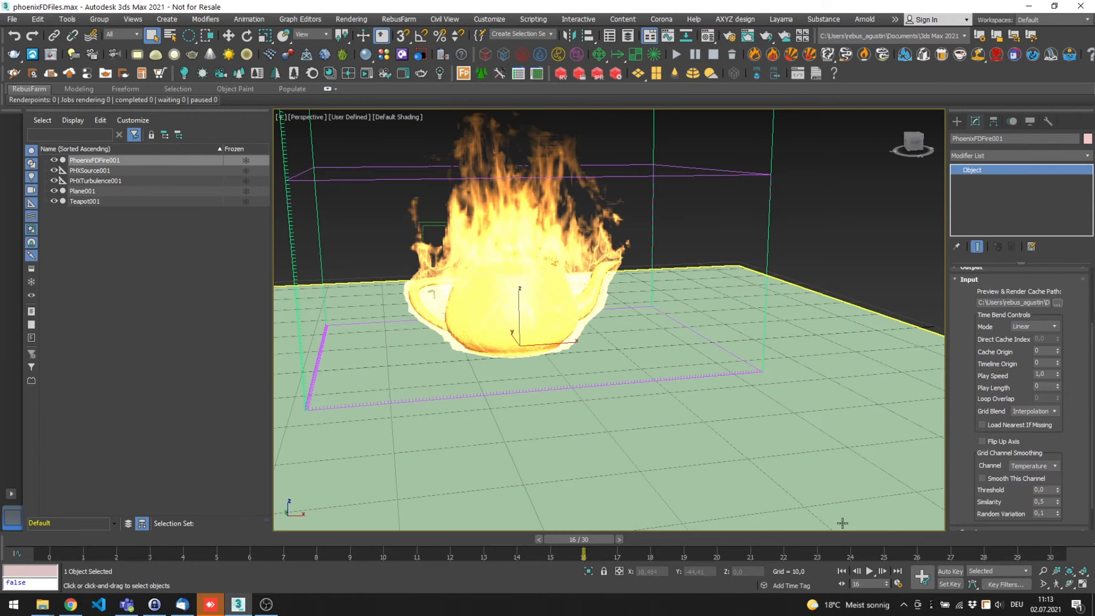
- Scrub the animation to frame 14 to confirm the relinked fire still displays
{"action": "left_click_drag", "start_coordinate": [584, 554], "coordinate": [115, 554]}
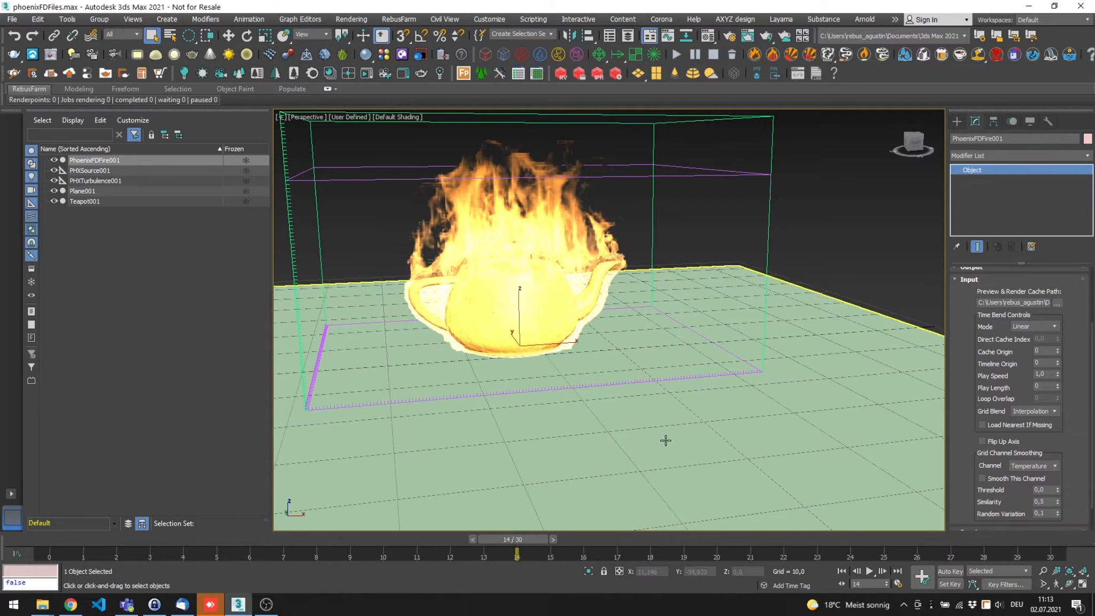
{"action": "mouse_move", "coordinate": [639, 235]}
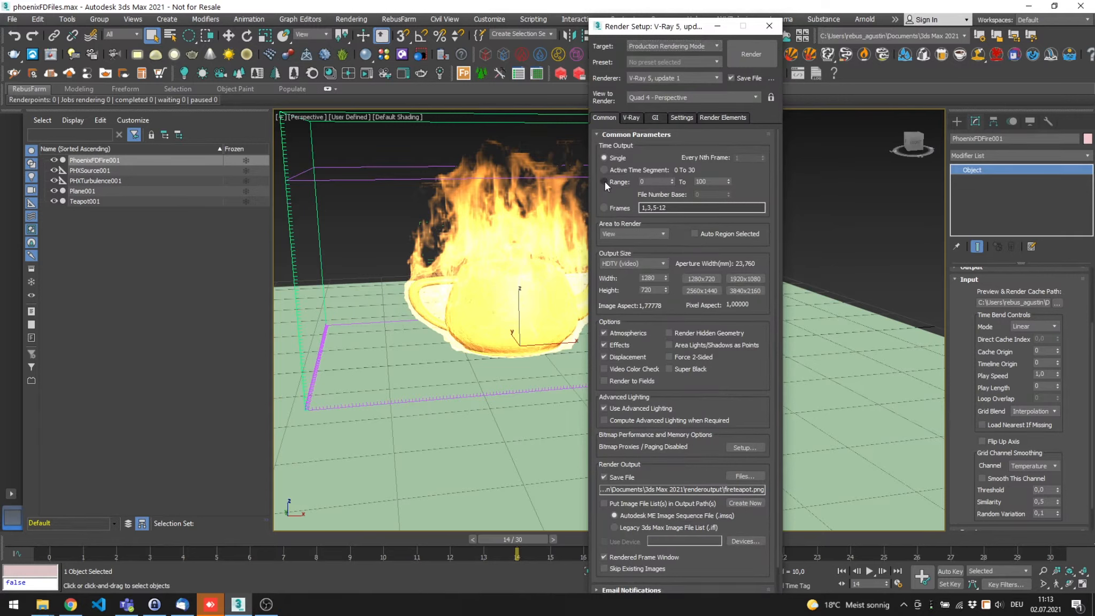
- Set the render output range to frames 10 through 20 and close Render Setup
{"action": "left_click", "coordinate": [604, 181]}
{"action": "type", "text": "20"}
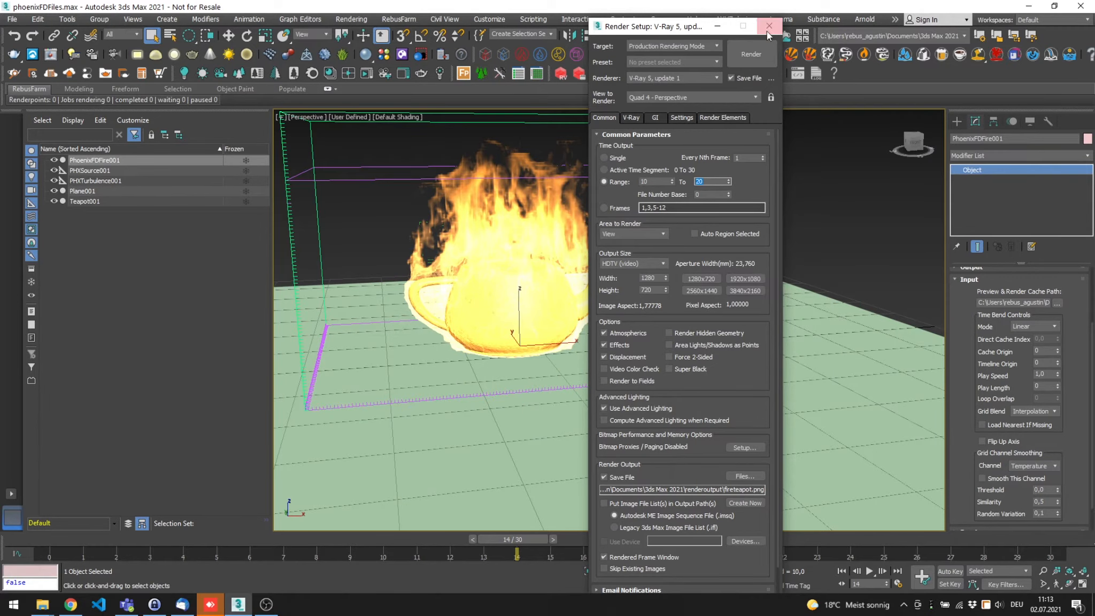
{"action": "left_click", "coordinate": [767, 26]}
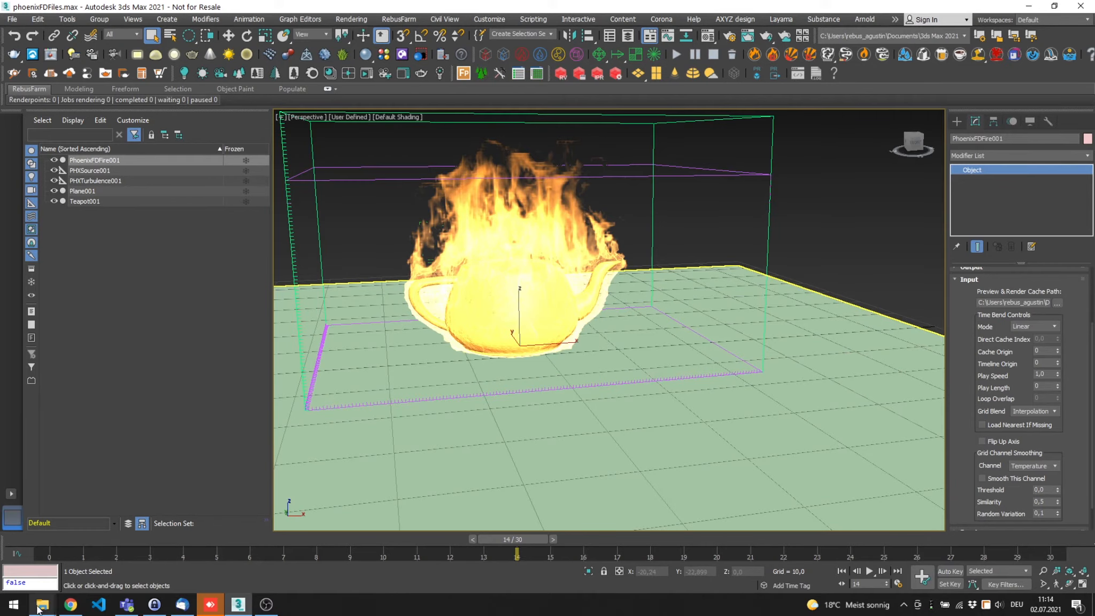
- Run the RebusFarm Farminizer check on phoenixFDFiles.max and send it to the farm
{"action": "left_click", "coordinate": [41, 602]}
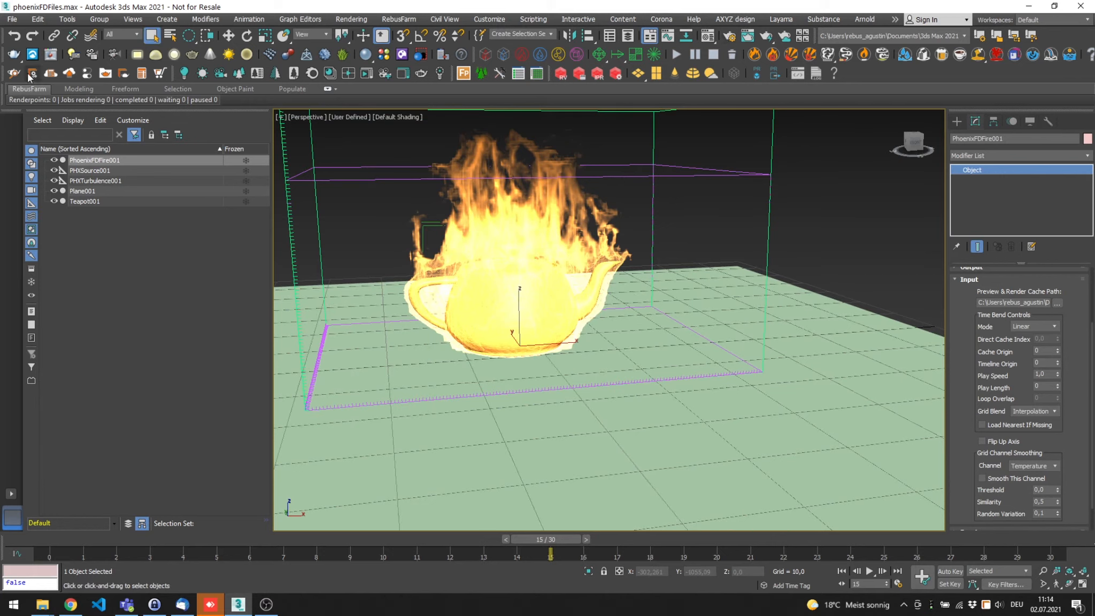
{"action": "left_click", "coordinate": [31, 73]}
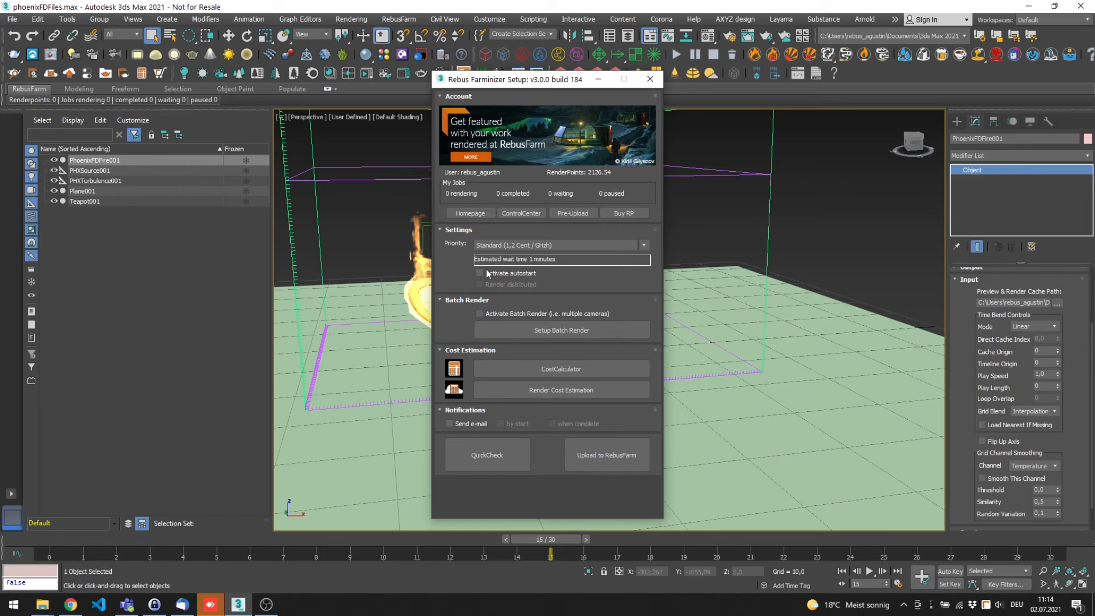
{"action": "mouse_move", "coordinate": [606, 465]}
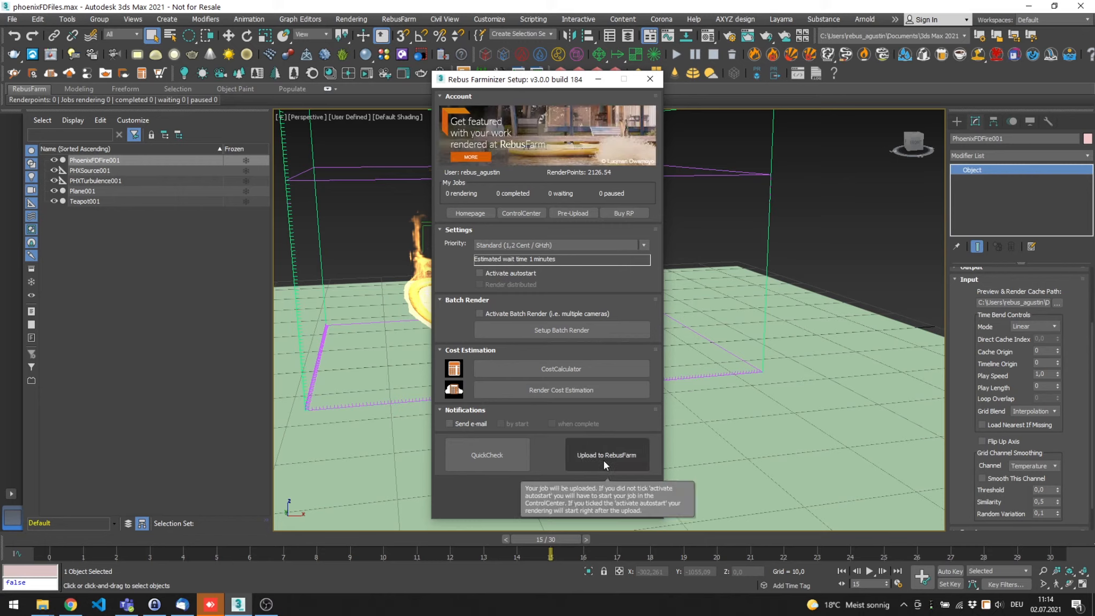
{"action": "left_click", "coordinate": [607, 455]}
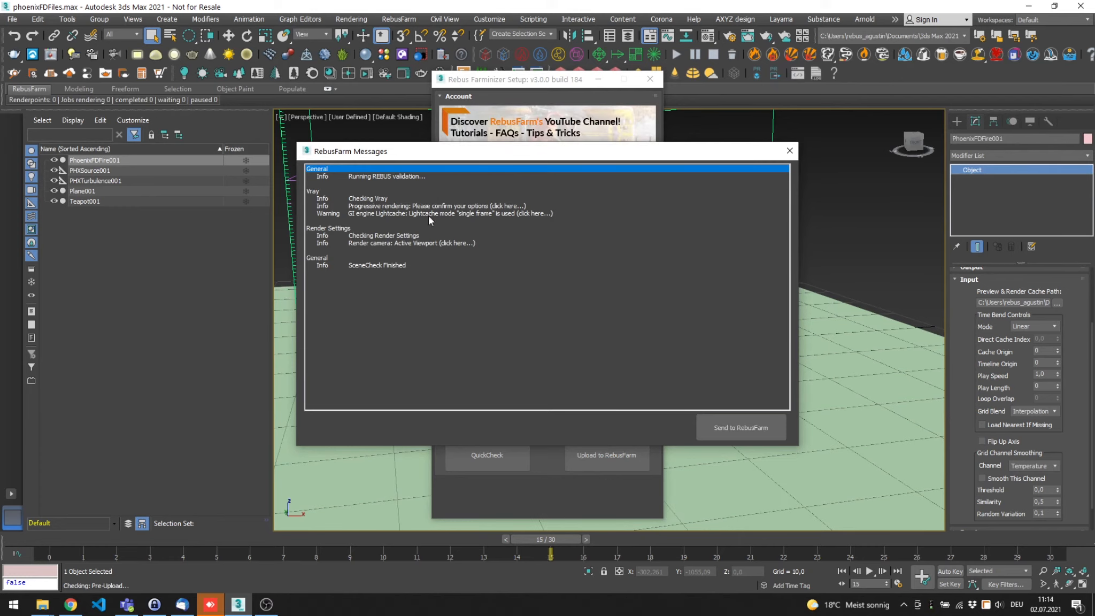
{"action": "left_click", "coordinate": [741, 428]}
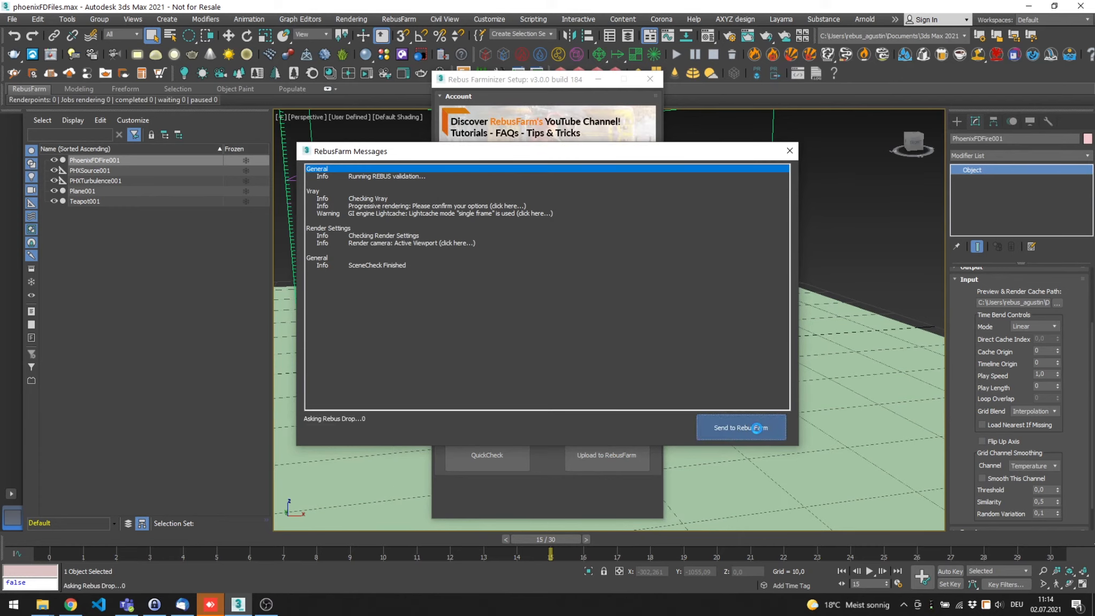
{"action": "left_click", "coordinate": [742, 428]}
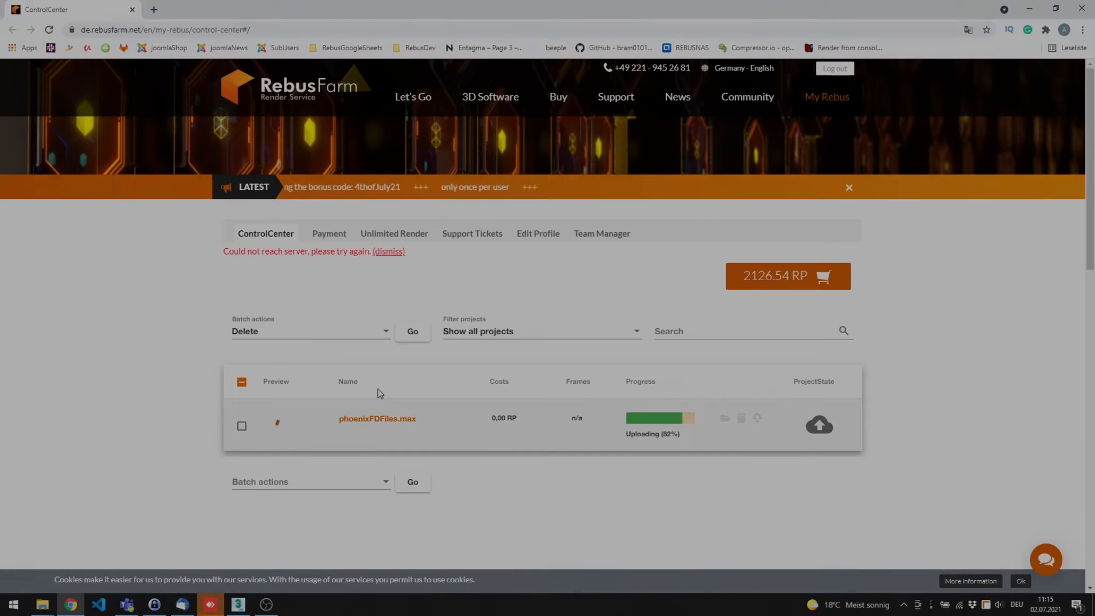
{"action": "mouse_move", "coordinate": [394, 431]}
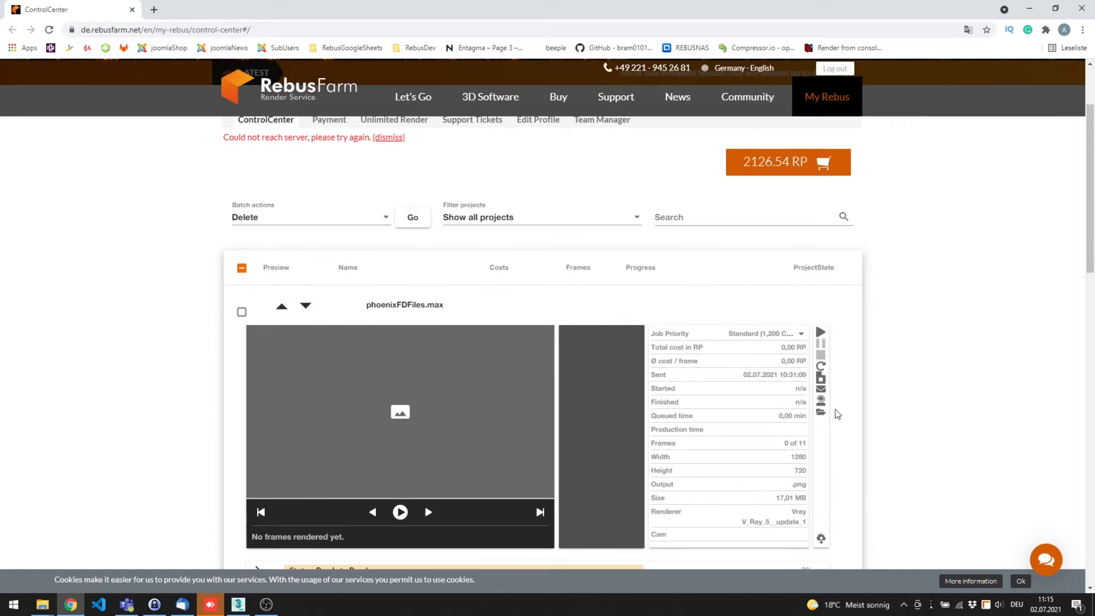
- List the job's used files, including the PhoenixFDFire aur cache frames
{"action": "left_click", "coordinate": [821, 412]}
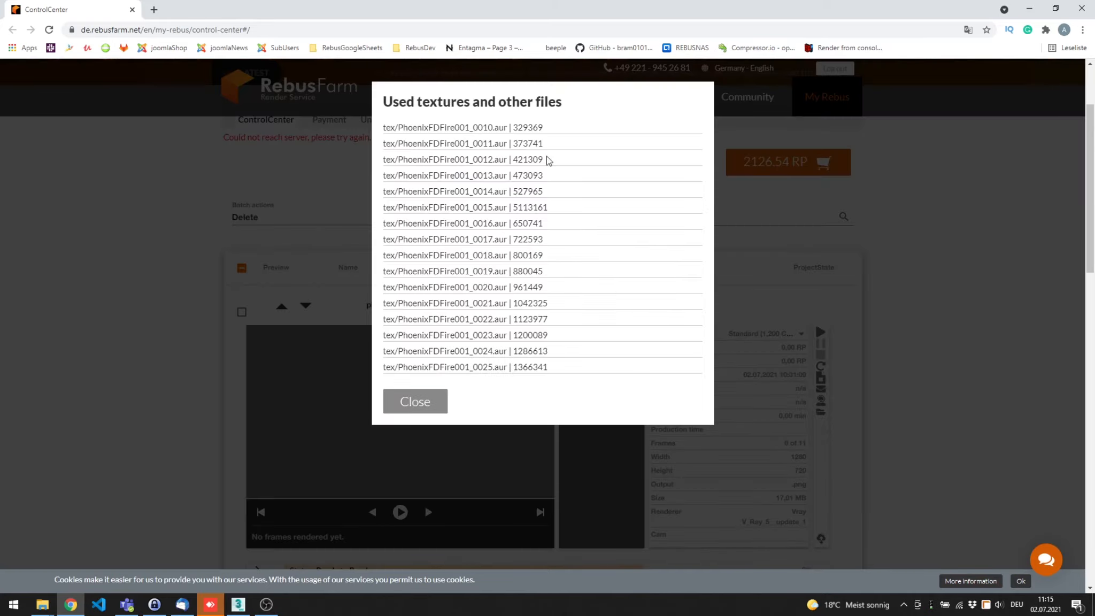